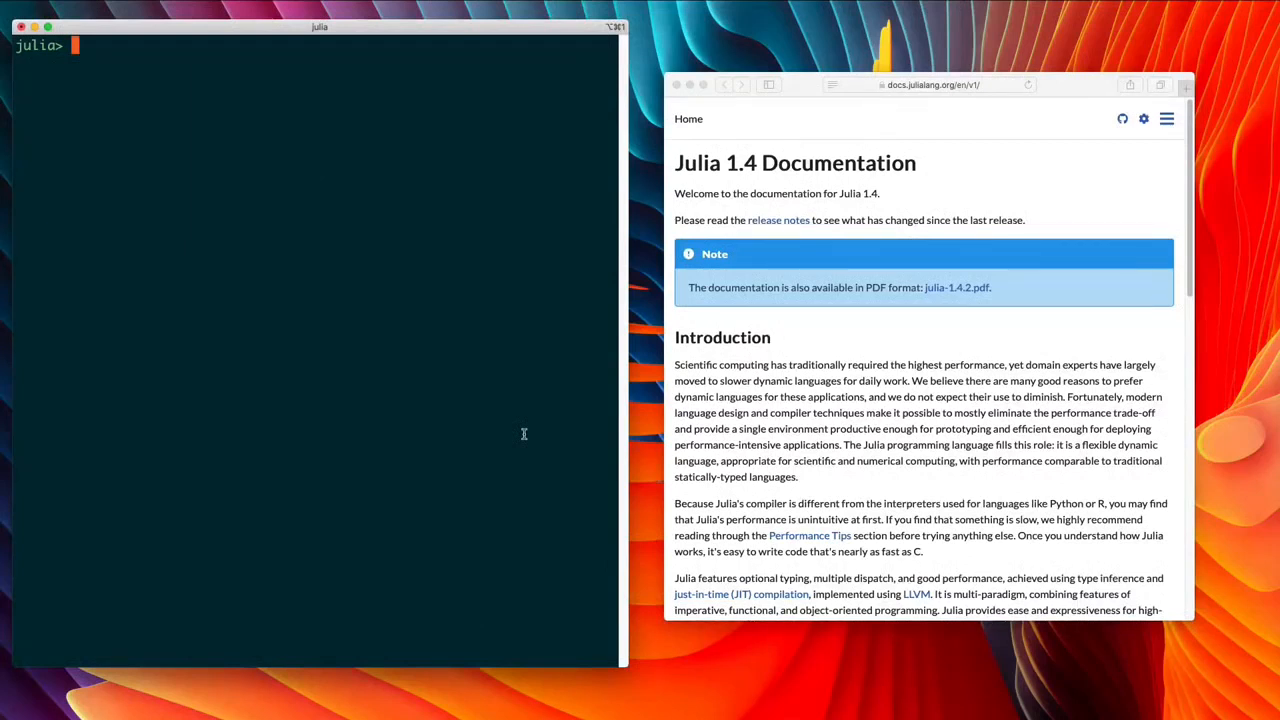
pyautogui.moveTo(489, 417)
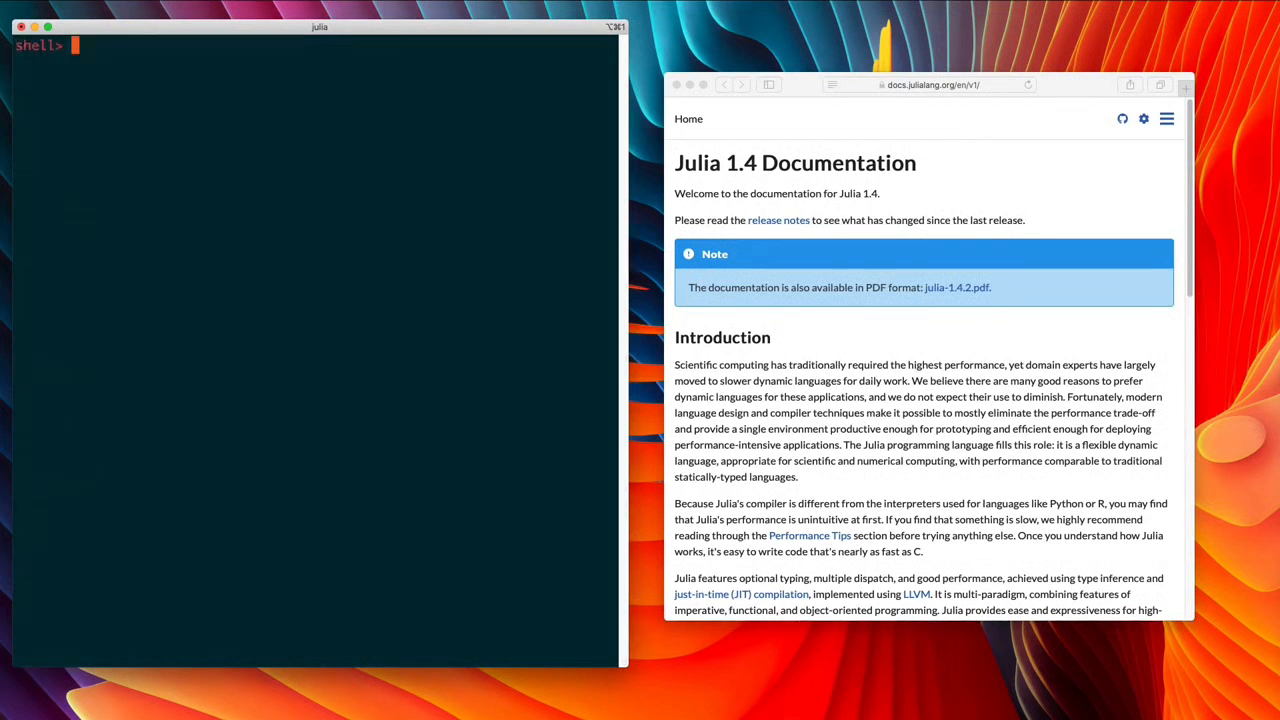
# In shell mode, run echo "hello world" to print hello world
pyautogui.write('echo')
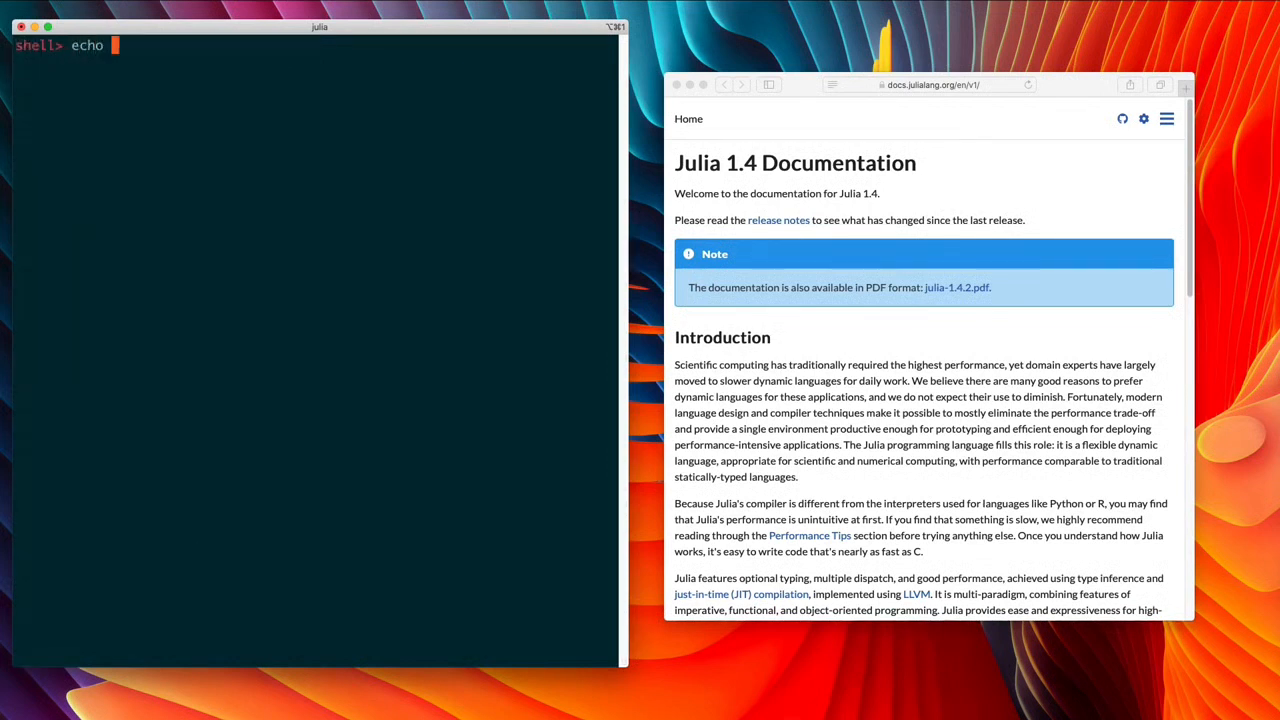
pyautogui.write('"hello worl')
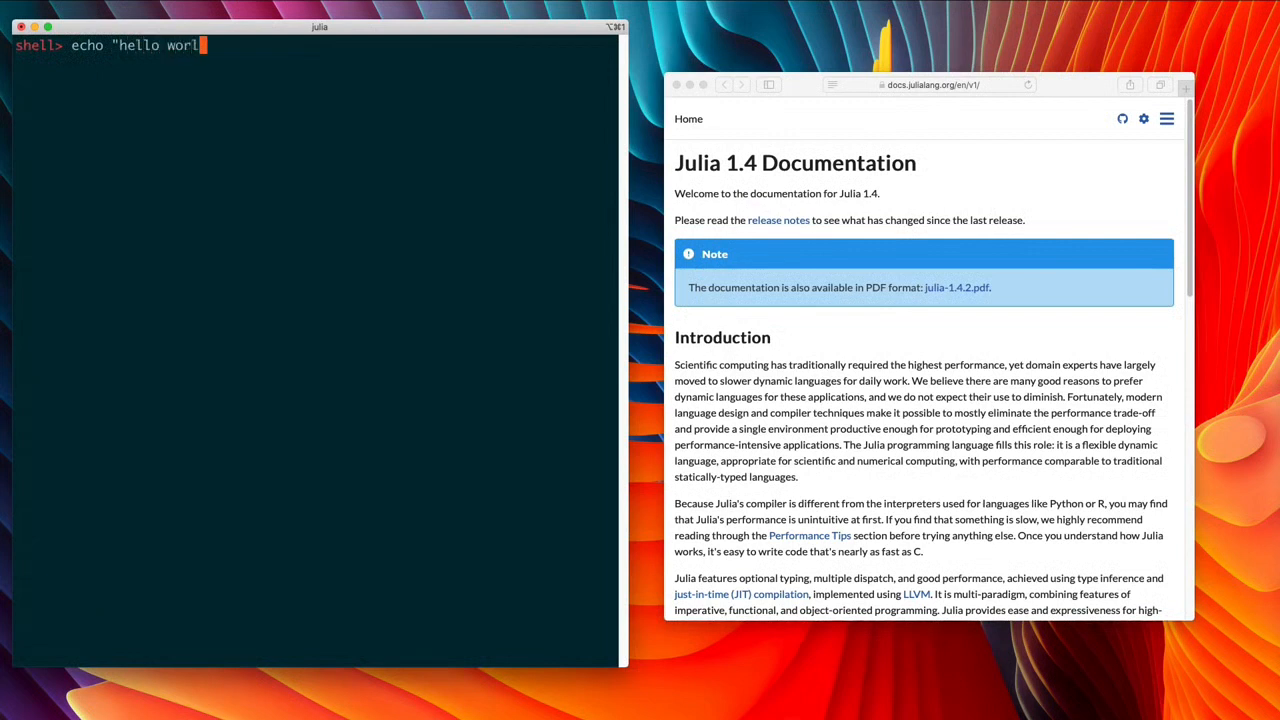
pyautogui.press('Return')
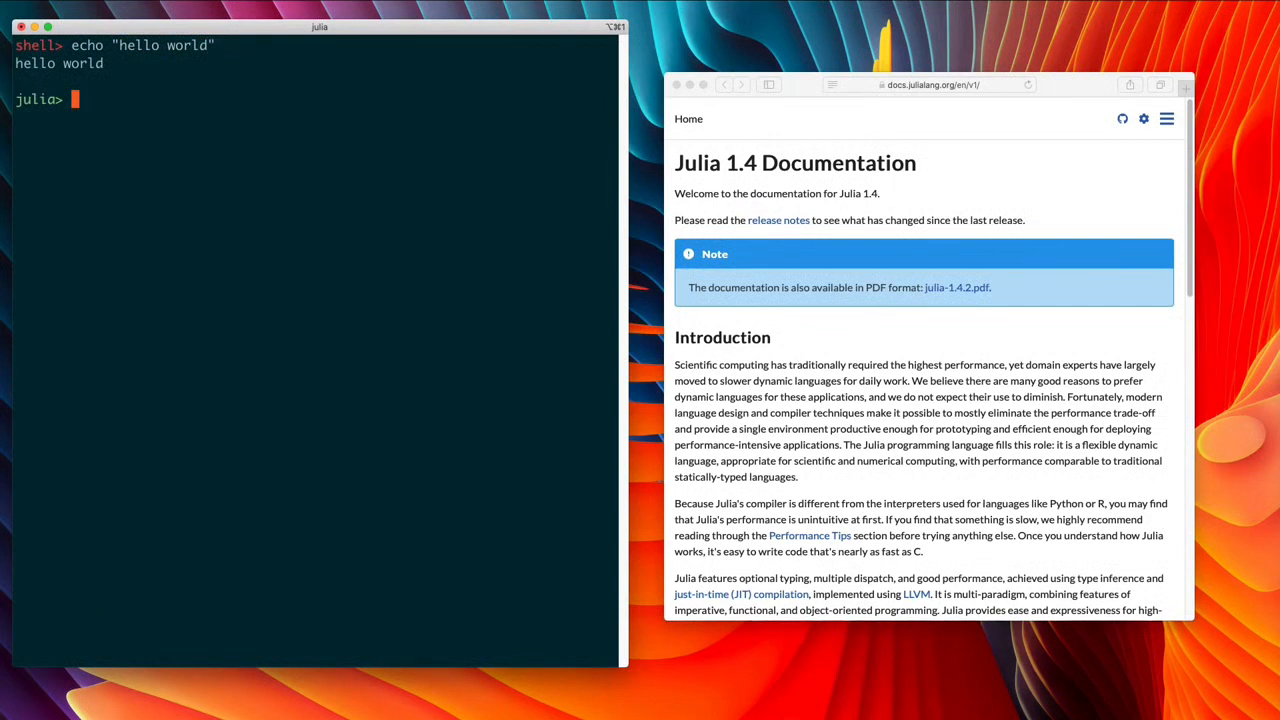
# Set foo = "hello", echo $foo from shell mode, and start a quoted string
pyautogui.write('foo = "hello')
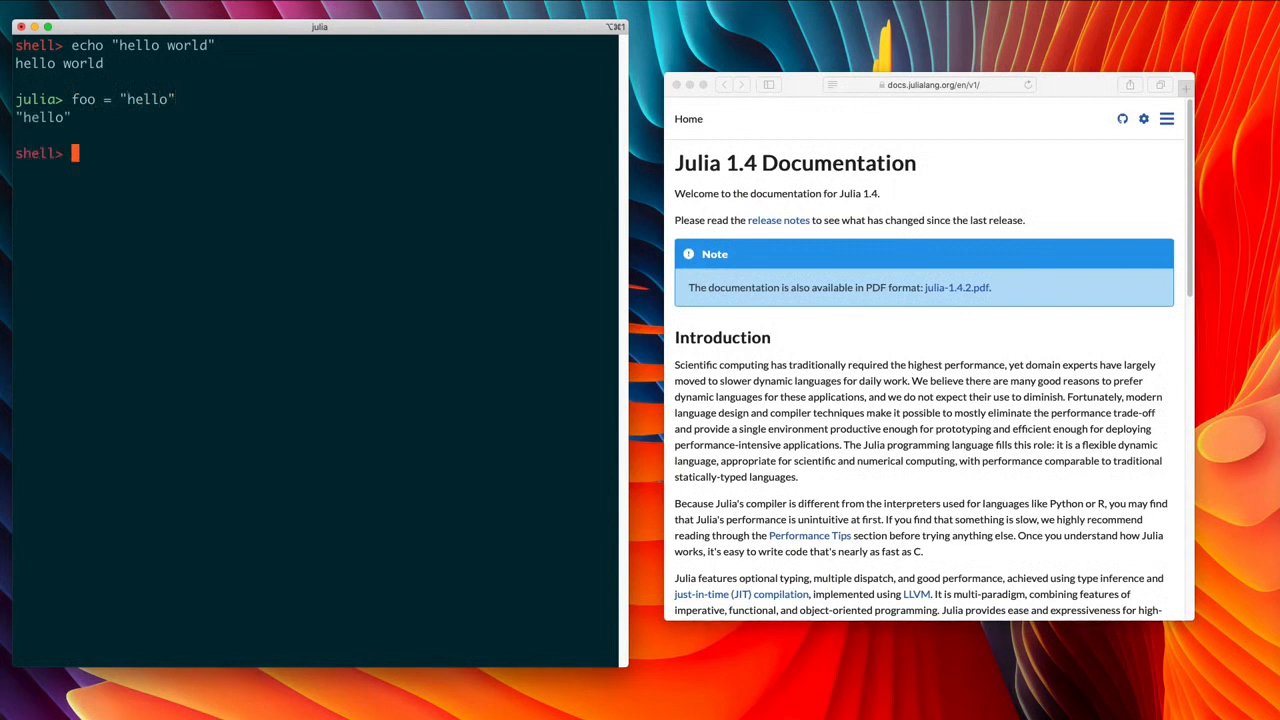
pyautogui.write('echo $')
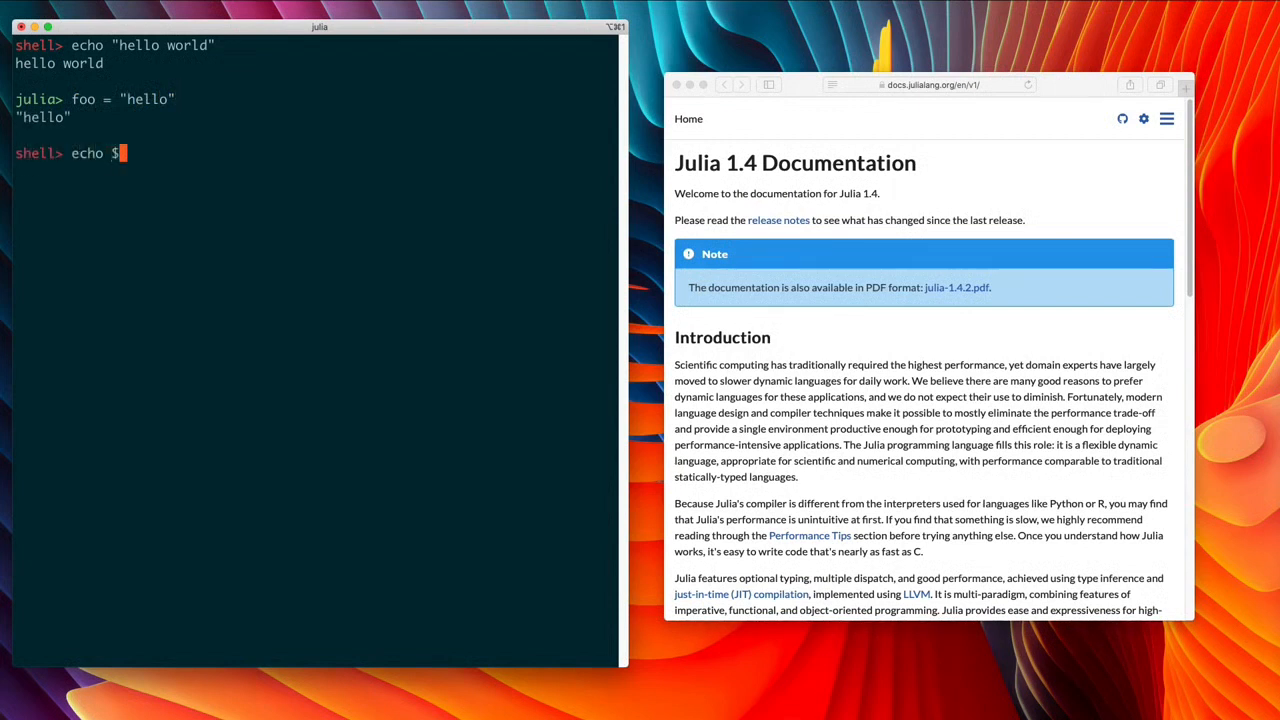
pyautogui.press('Return')
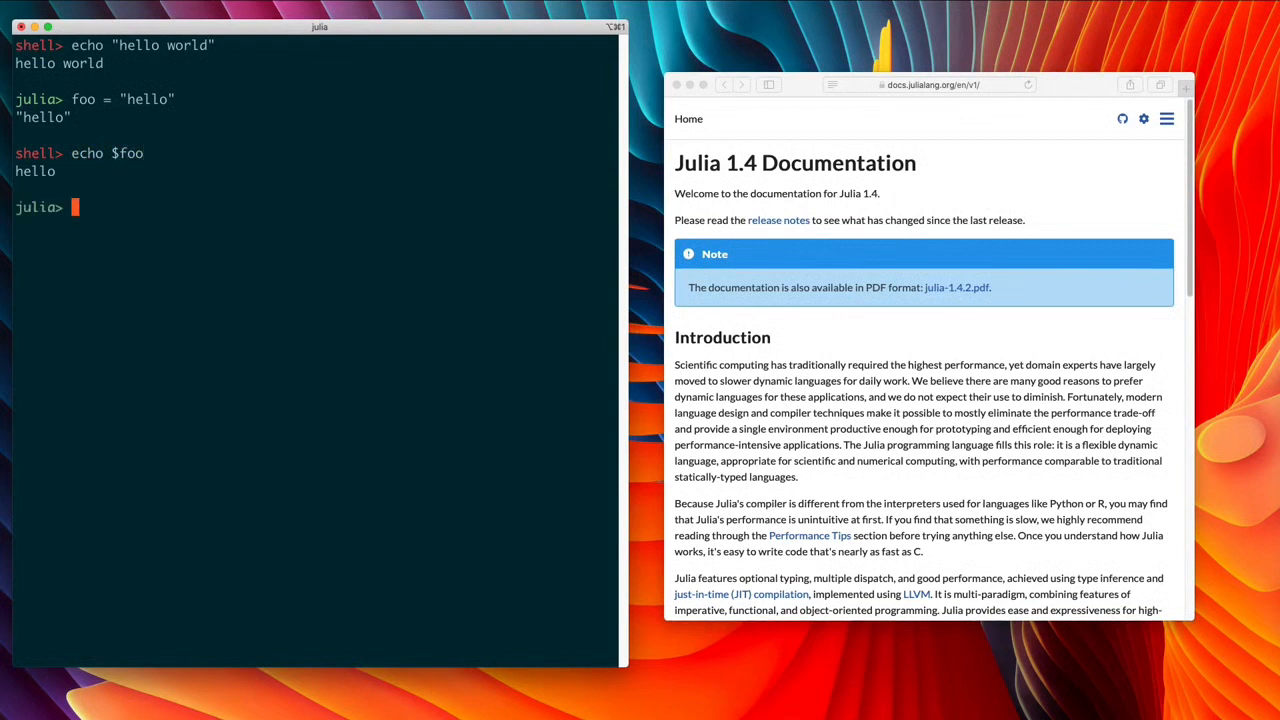
pyautogui.write('"repl')
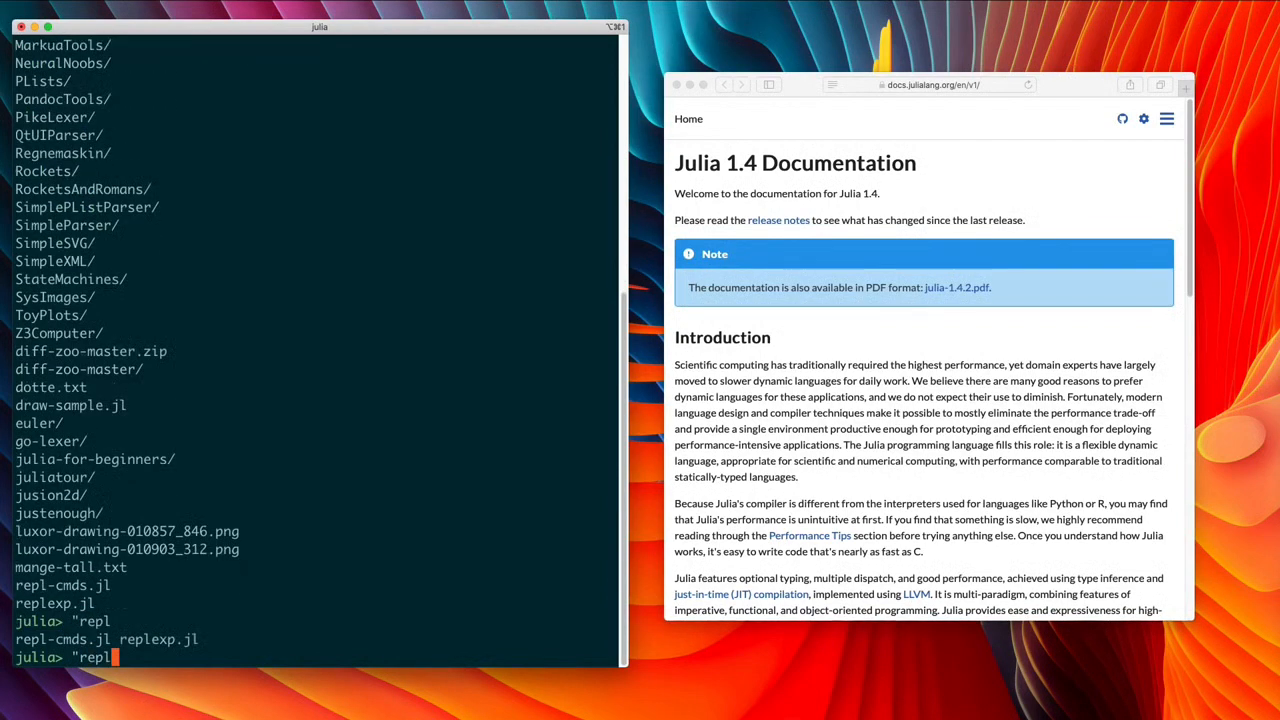
# Complete the string to "repl-cmds.jl", clear the screen, and discard the input line
pyautogui.write('-cmds.jl')
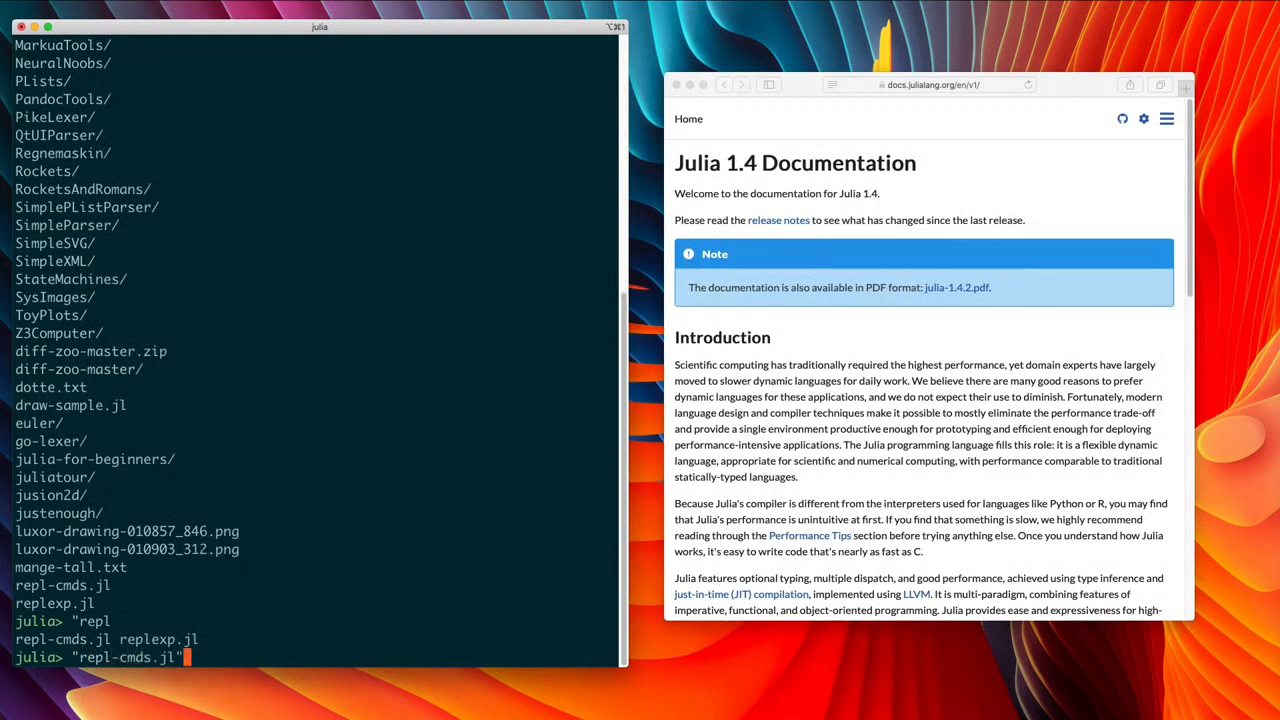
pyautogui.press('ctrl+l')
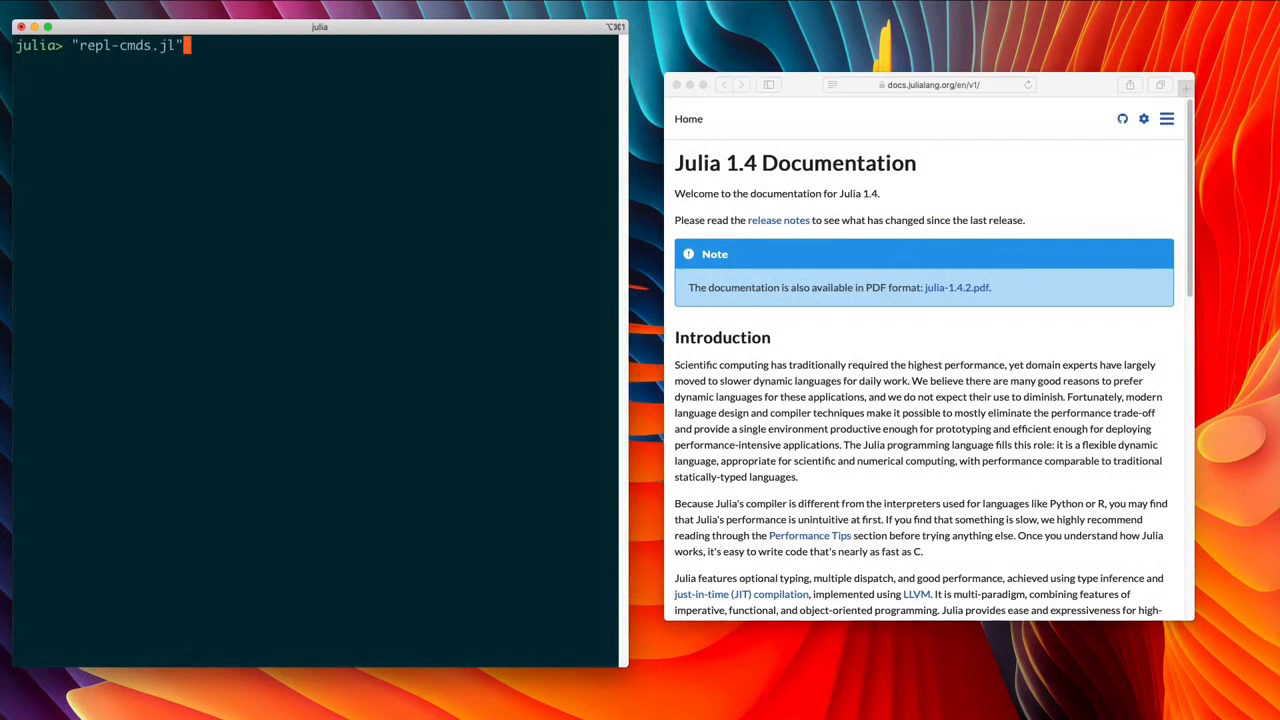
pyautogui.press('ctrl+u')
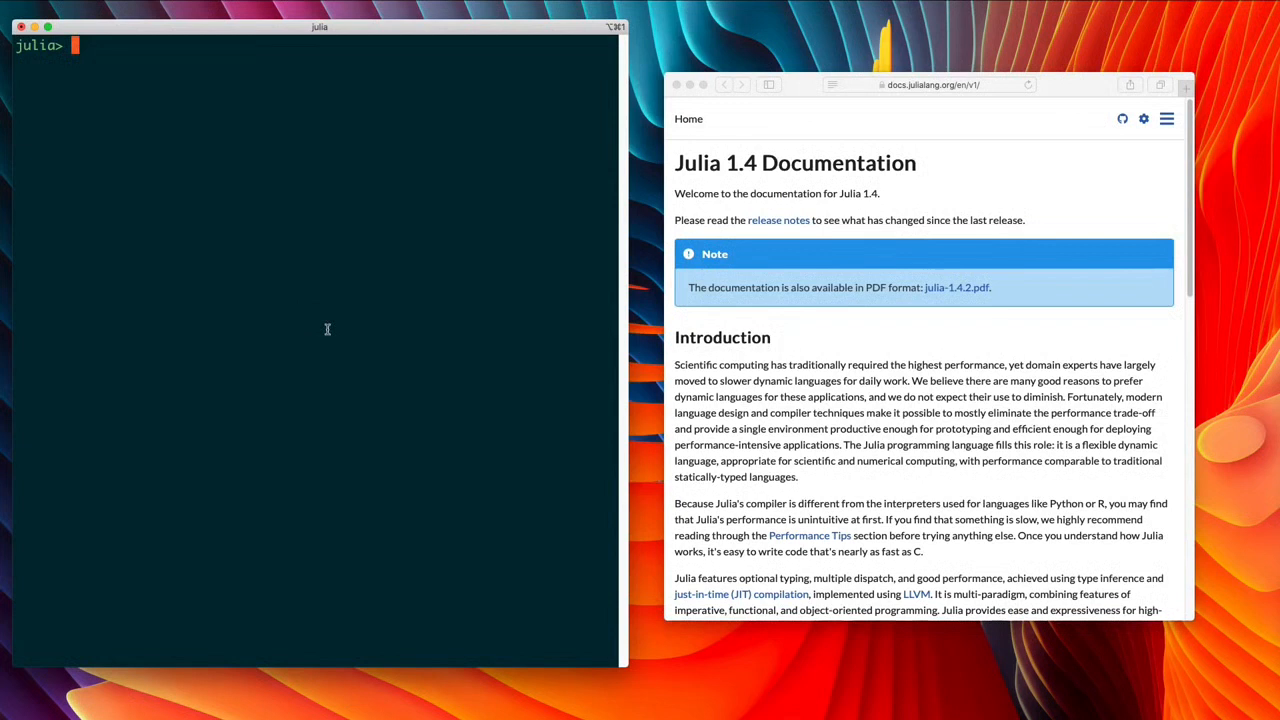
pyautogui.moveTo(296, 239)
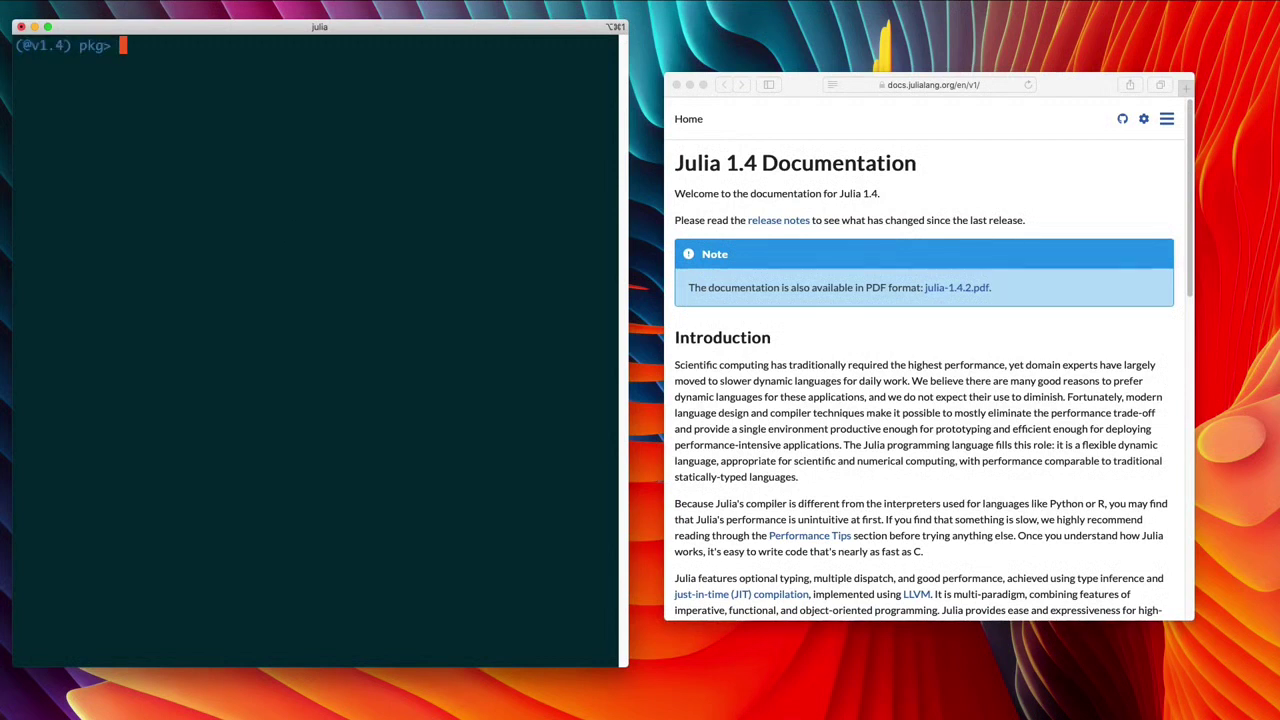
# Show the Pkg mode help listing commands like activate, add and status
pyautogui.write('?')
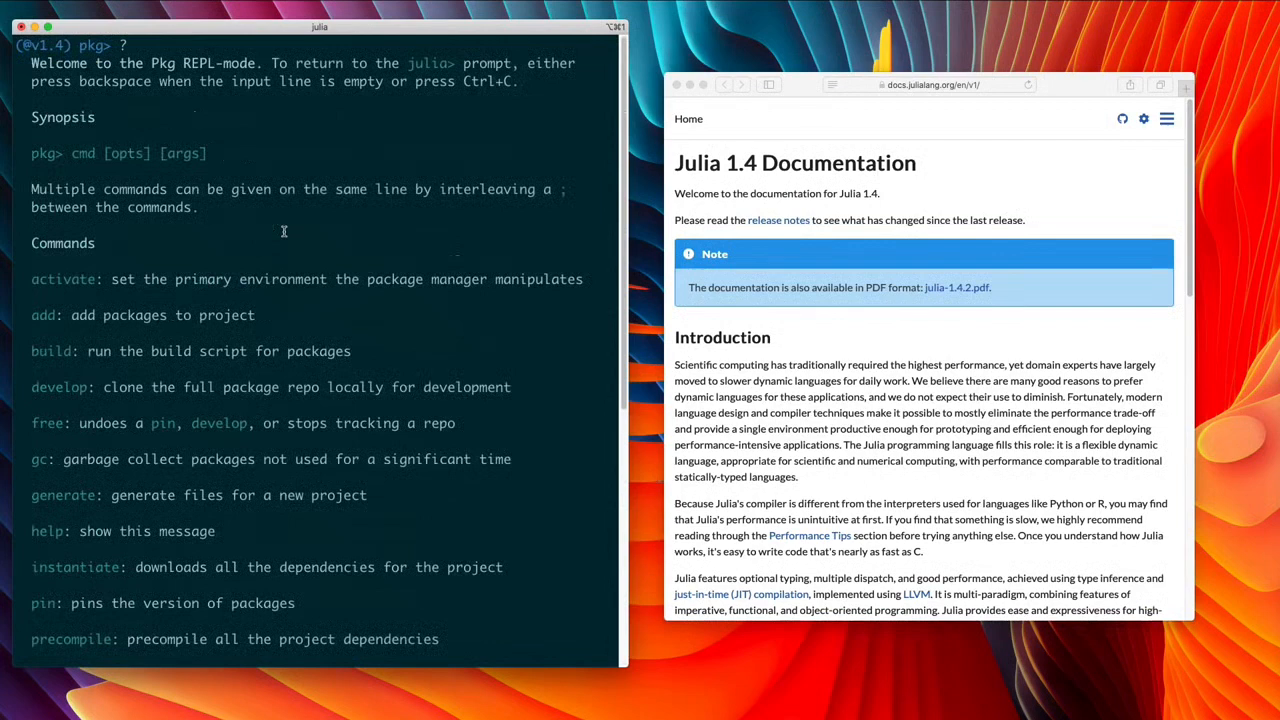
pyautogui.scroll(-3)
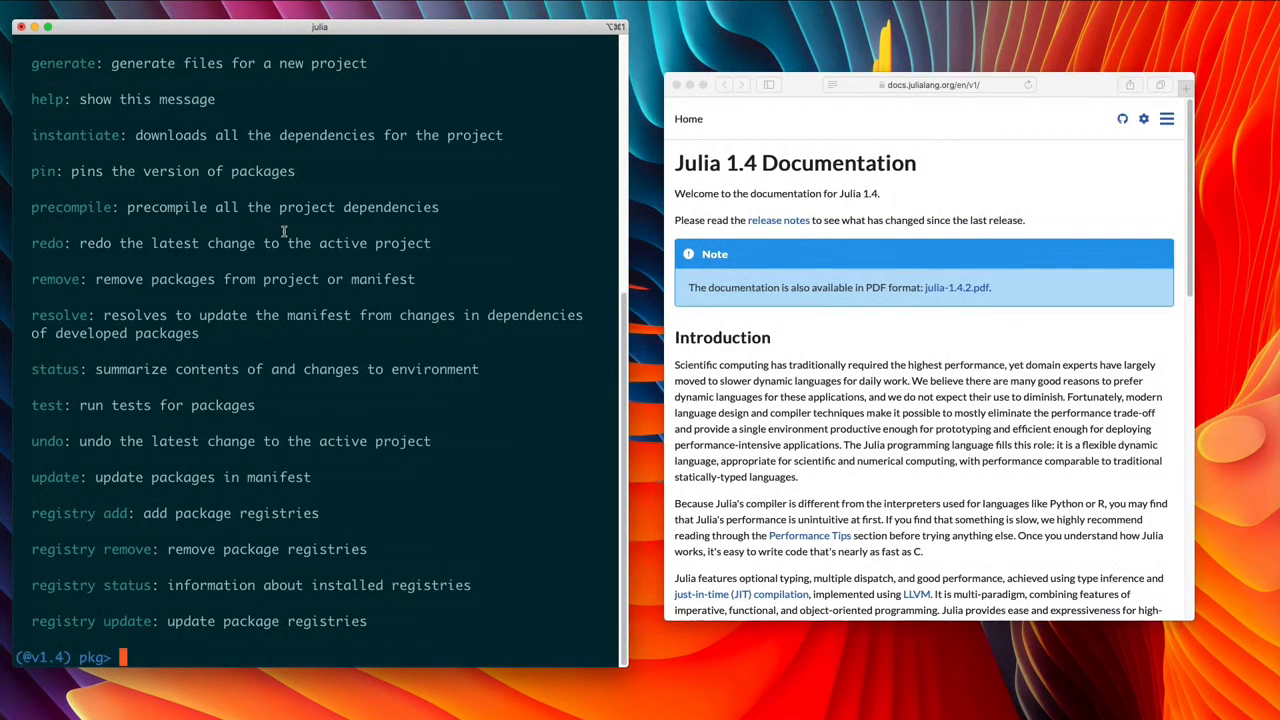
# Run status in Pkg mode to list the v1.4 environment's installed packages
pyautogui.write('stat')
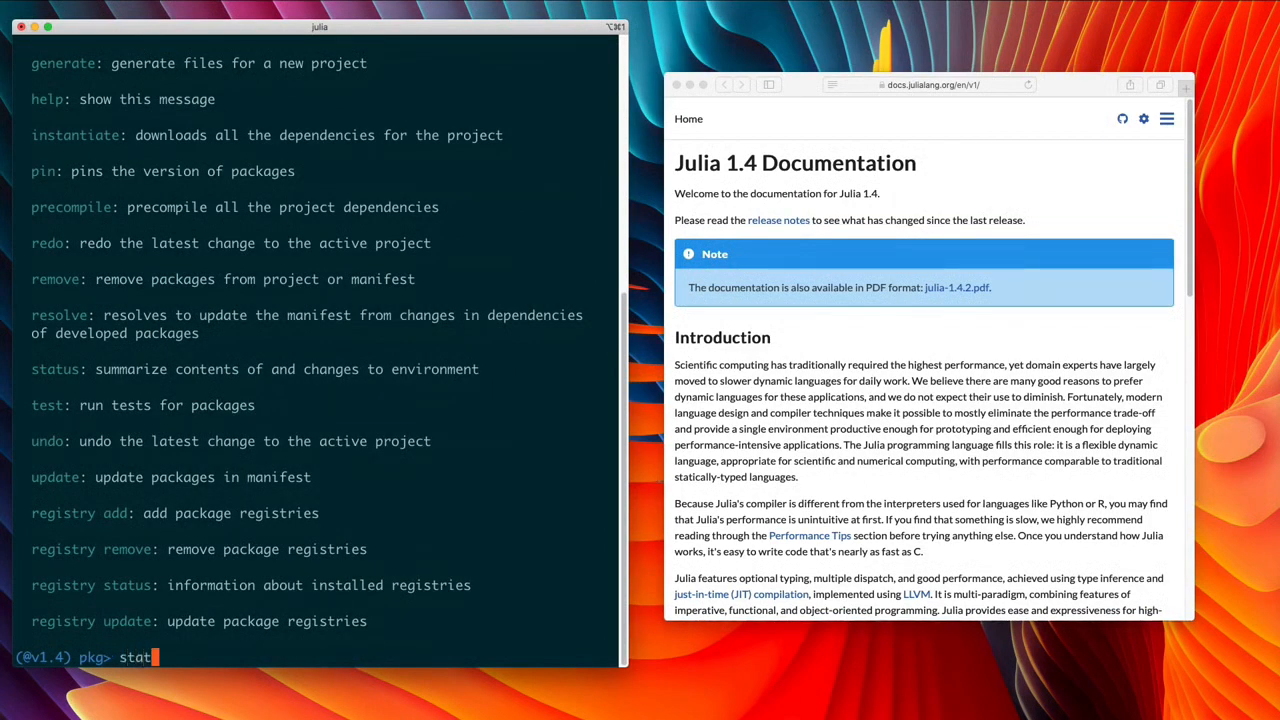
pyautogui.press('Return')
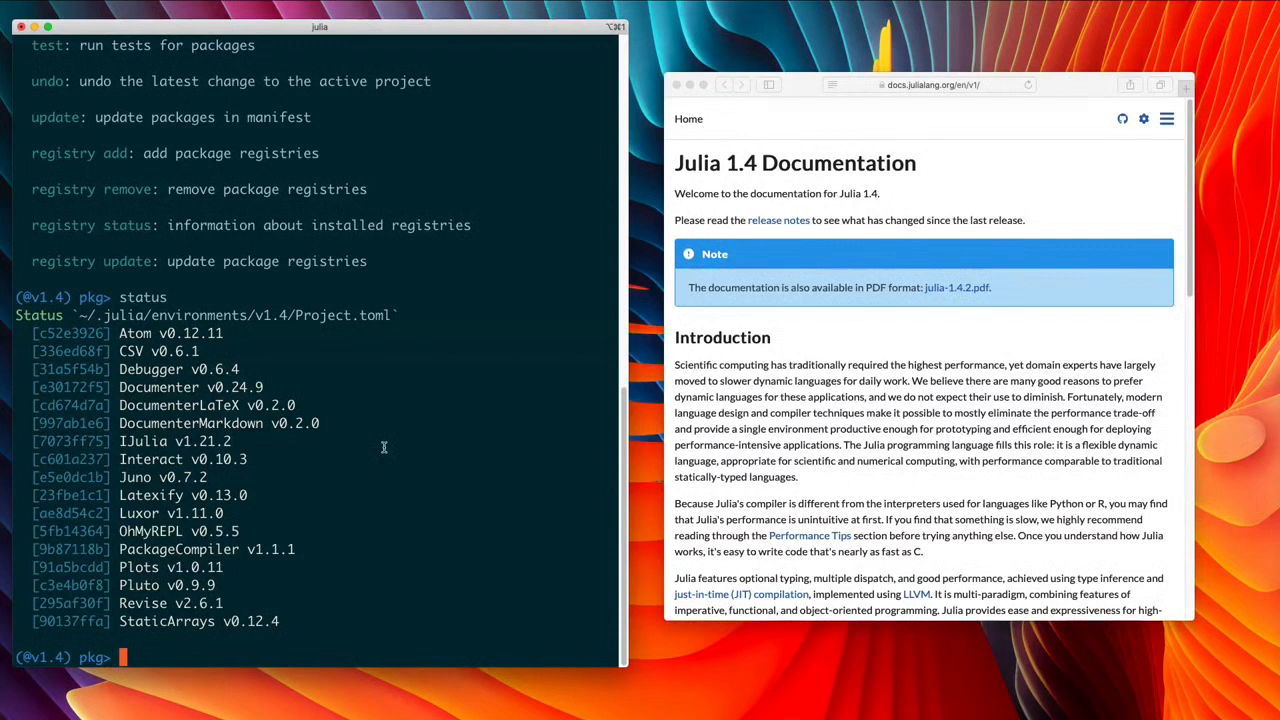
pyautogui.moveTo(416, 447)
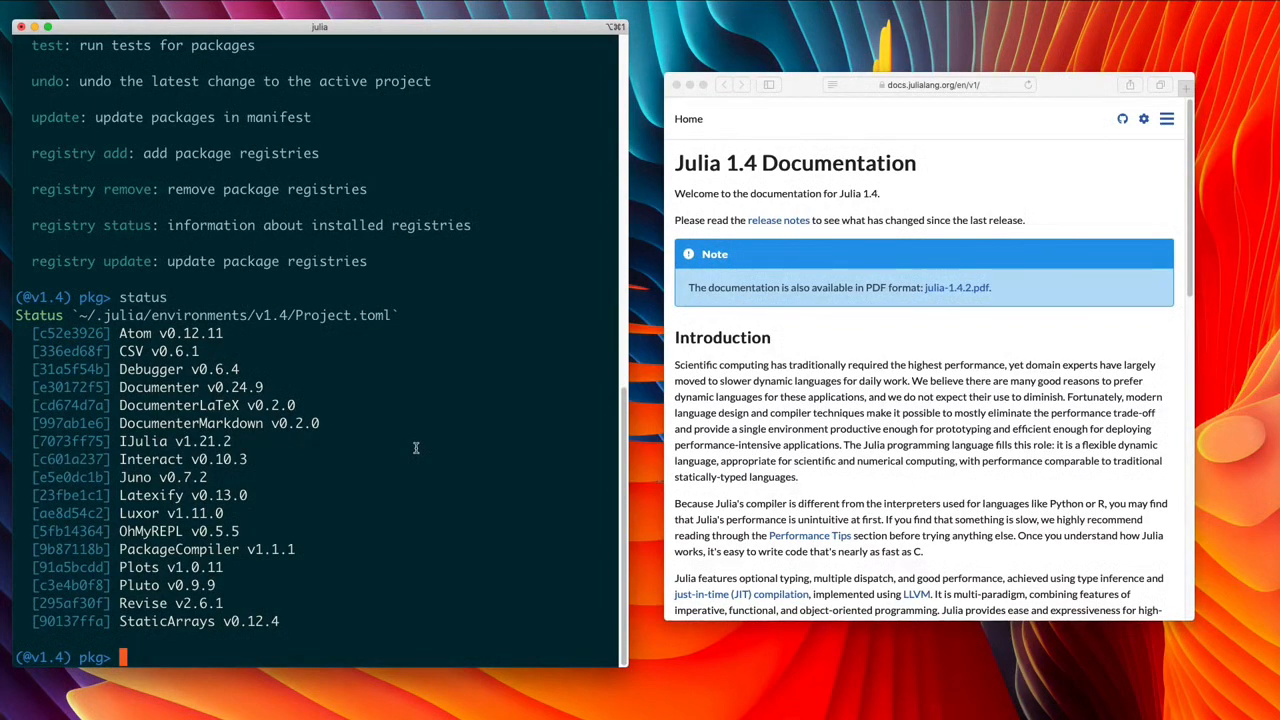